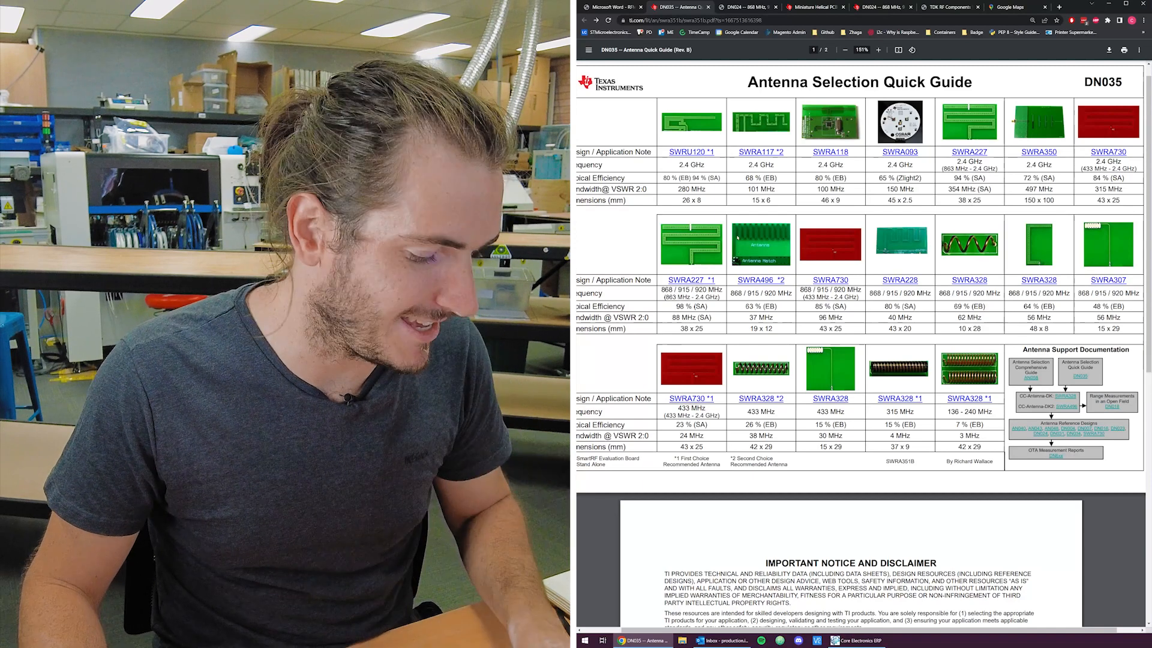
Magnify the DN035 antenna quick guide and examine the 868/915 MHz antenna rows up close
{"action": "left_click", "coordinate": [876, 51]}
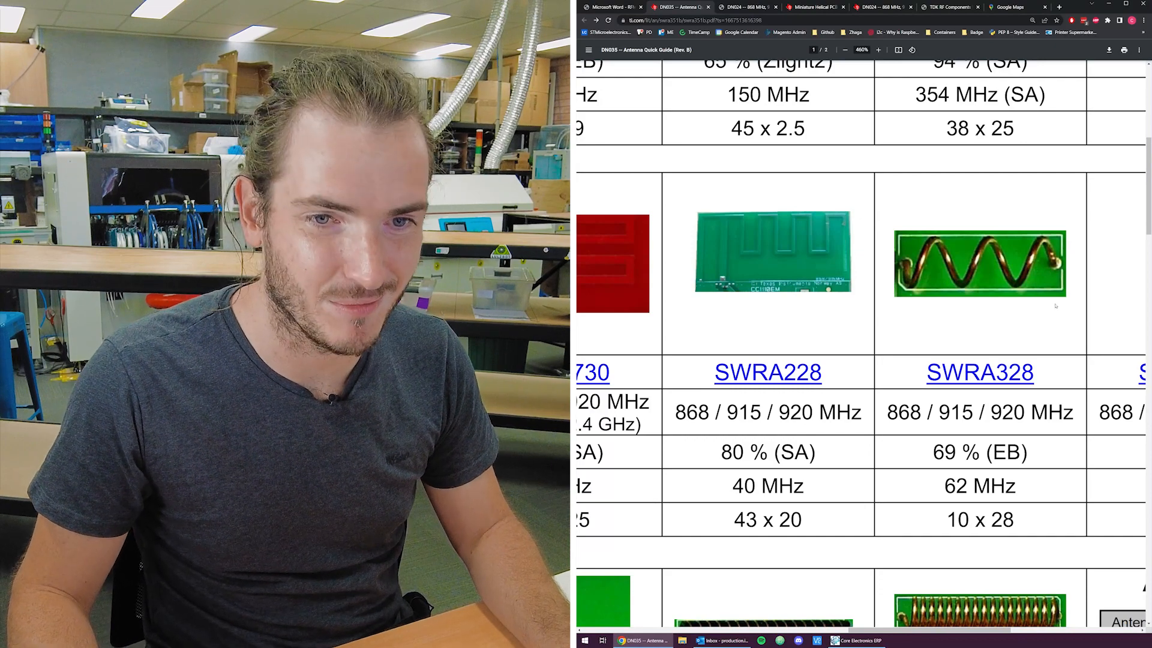
{"action": "left_click", "coordinate": [844, 50]}
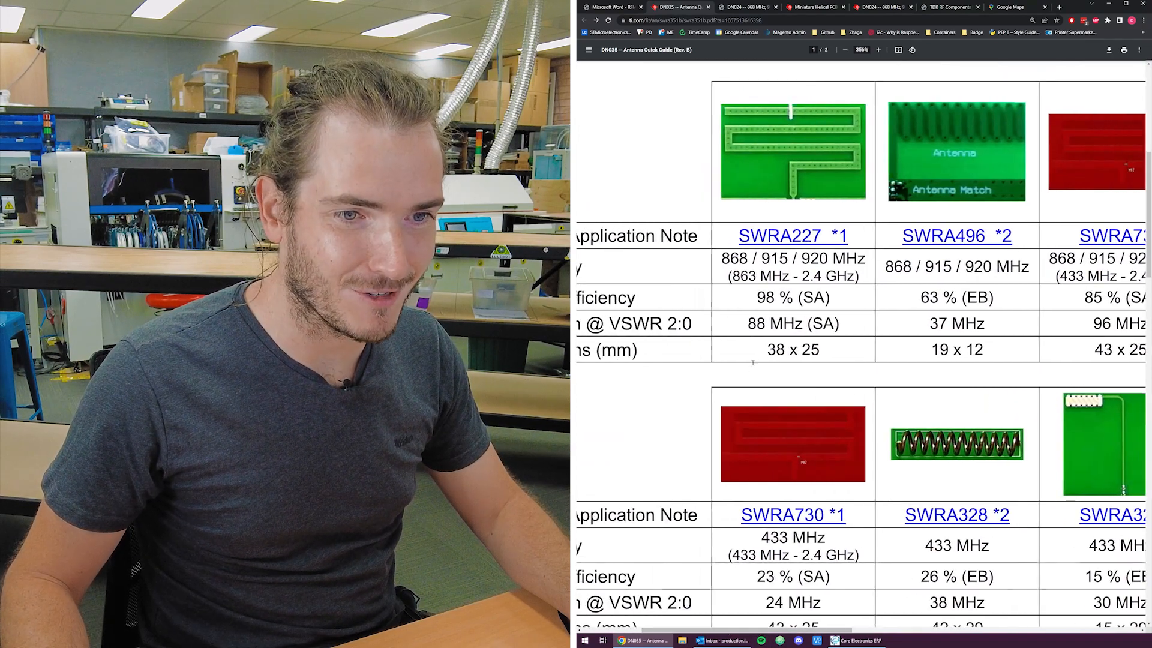
{"action": "double_click", "coordinate": [792, 349]}
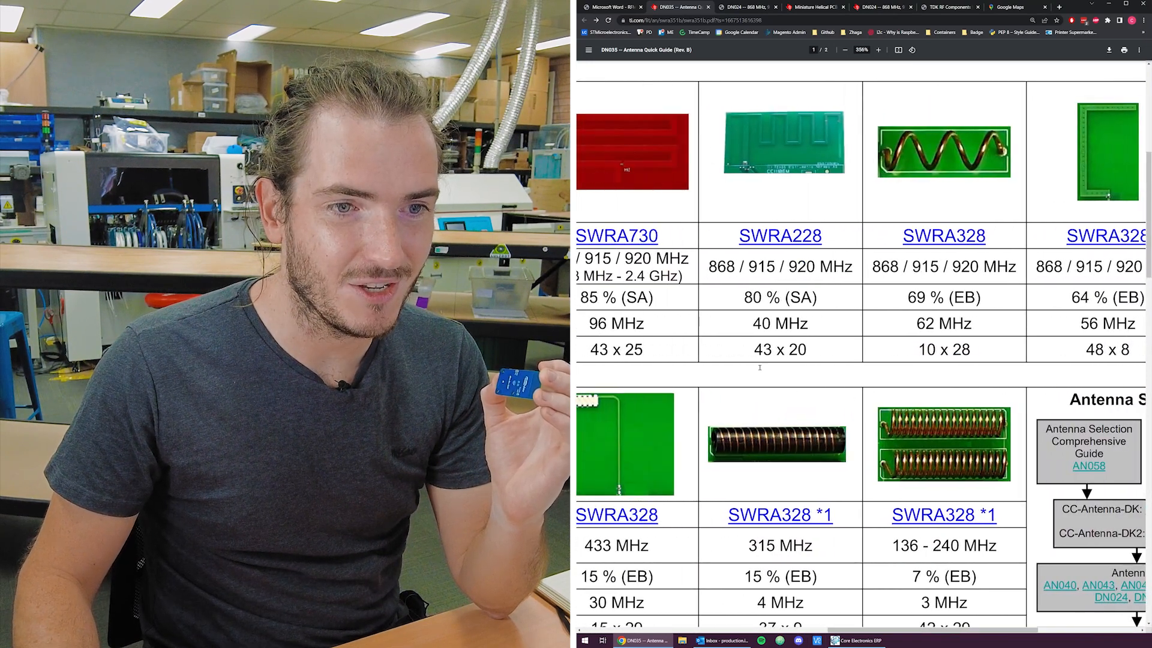
{"action": "double_click", "coordinate": [780, 349]}
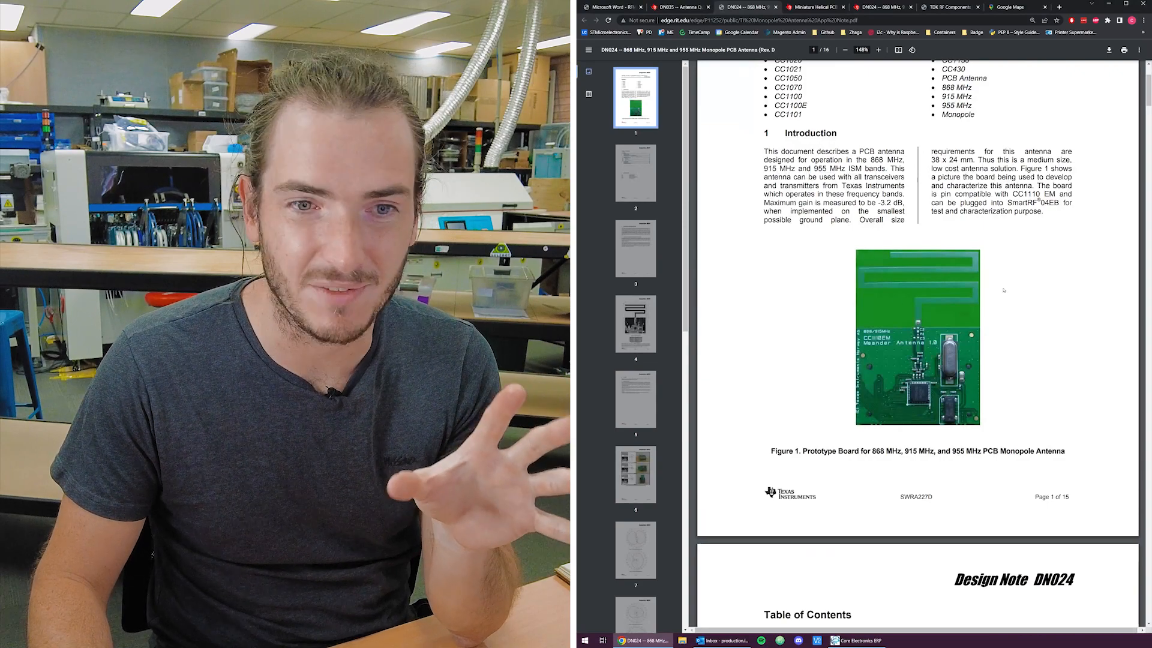
Bring the DN024 note to Figure 2 with the meander antenna dimension drawing and segment-length table
{"action": "scroll", "scroll_direction": "down", "scroll_amount": 3}
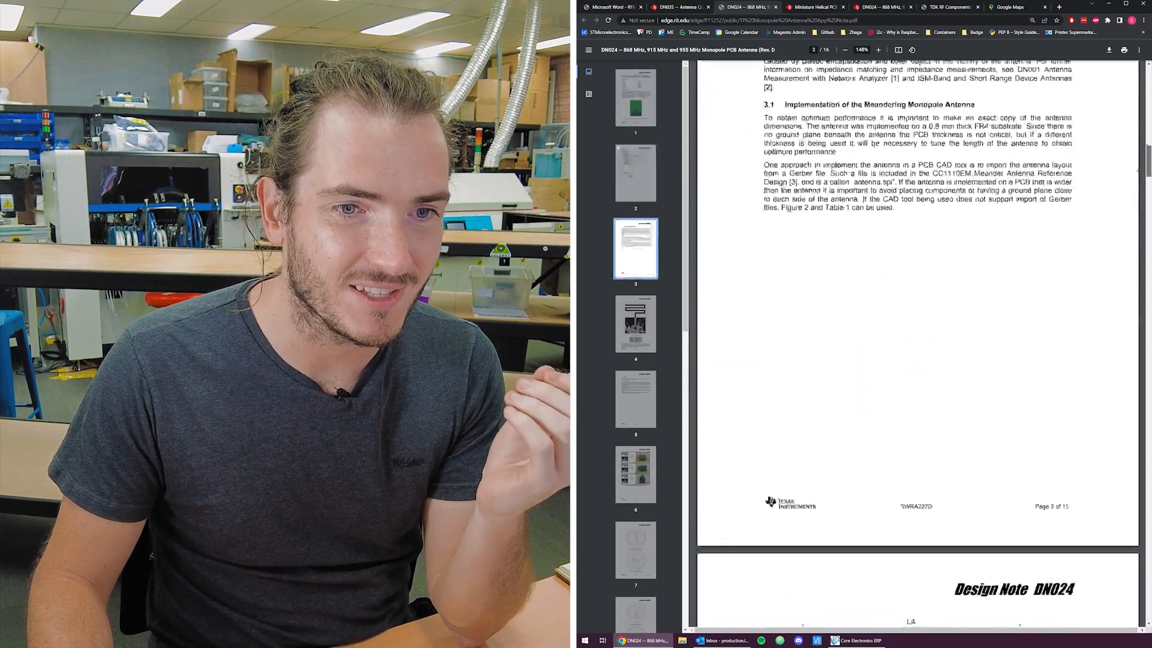
{"action": "scroll", "scroll_direction": "down", "scroll_amount": 3}
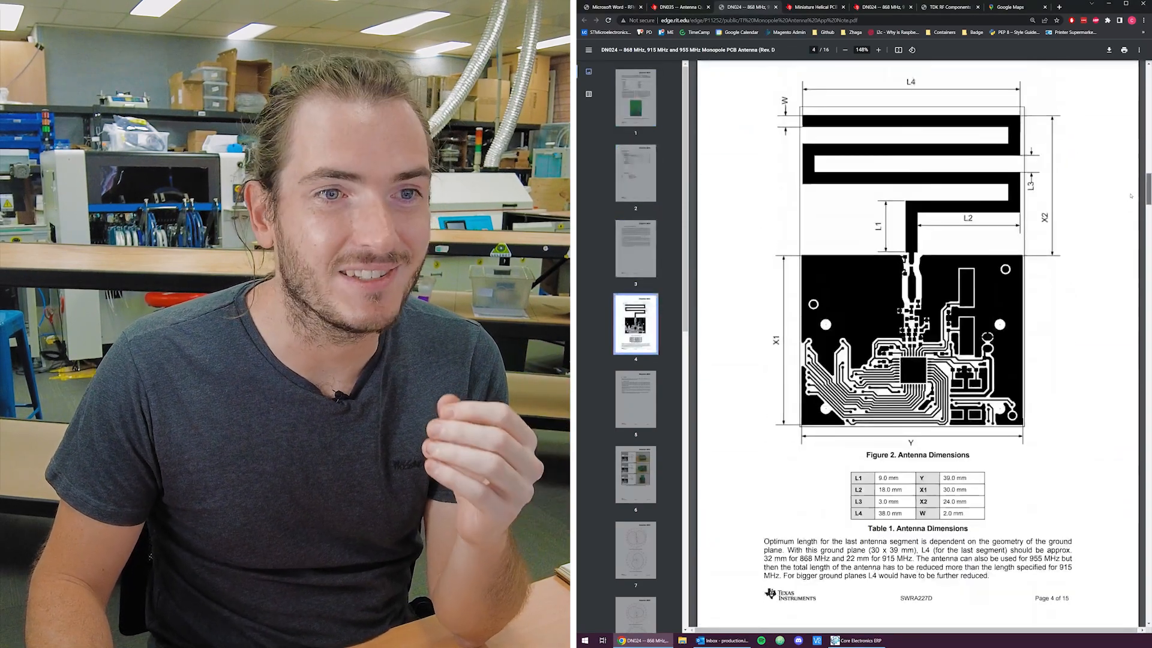
{"action": "left_click", "coordinate": [816, 7]}
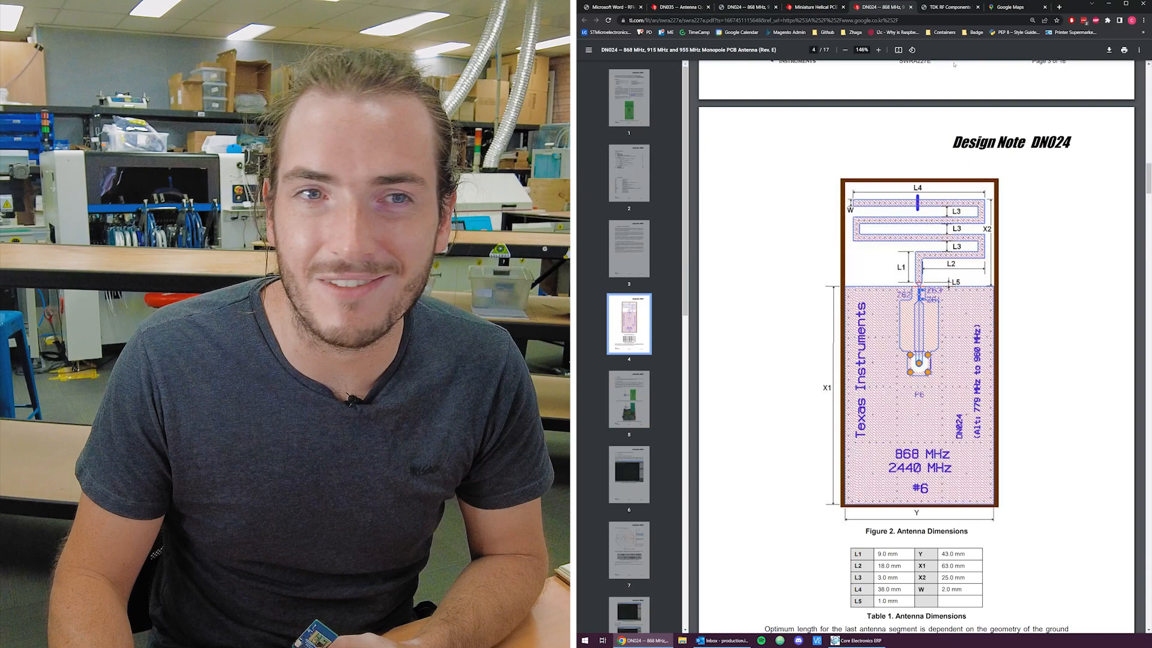
{"action": "left_click", "coordinate": [948, 7]}
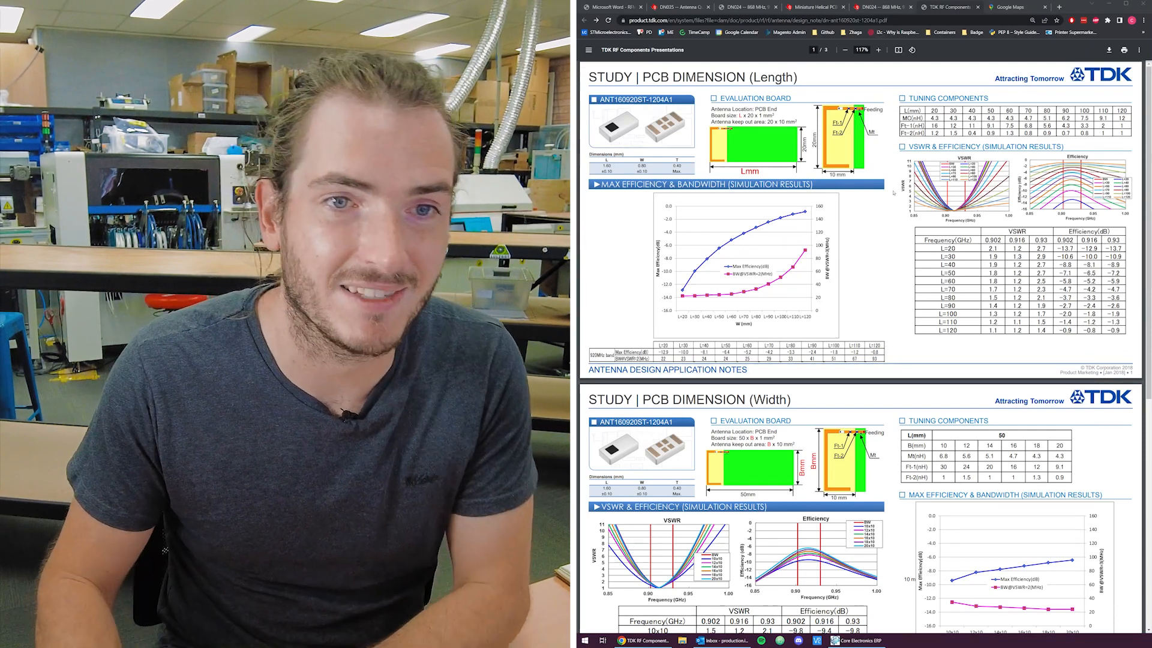
{"action": "scroll", "scroll_direction": "down", "scroll_amount": 3}
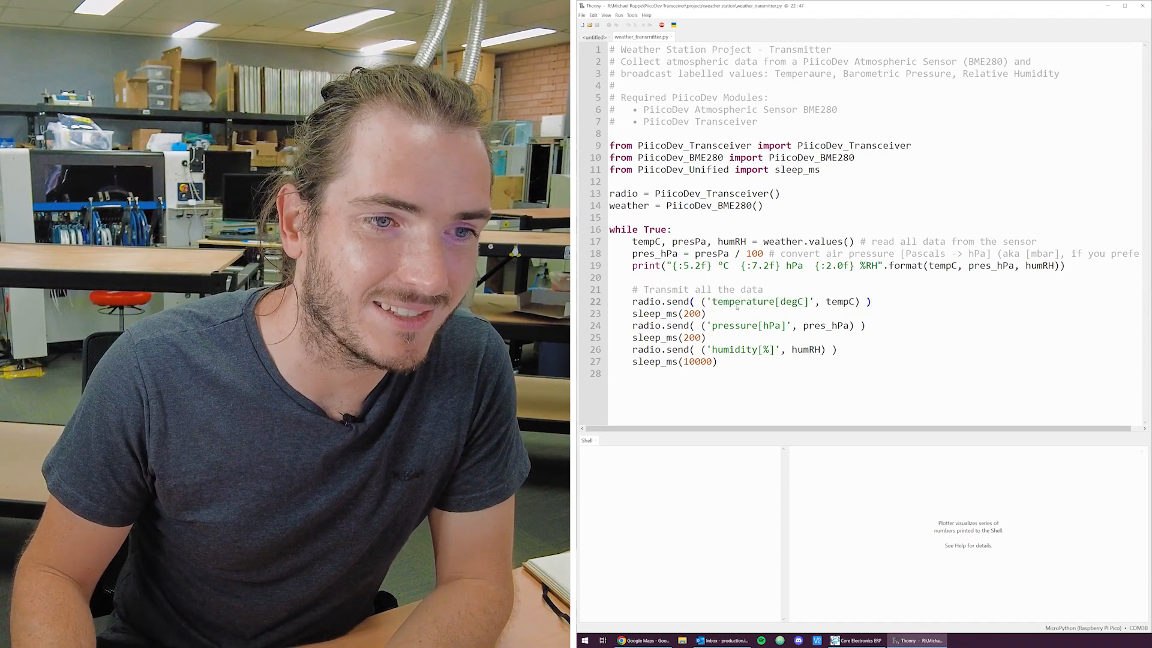
Highlight the radio.send humidity line in weather_transmitter.py
{"action": "double_click", "coordinate": [761, 301]}
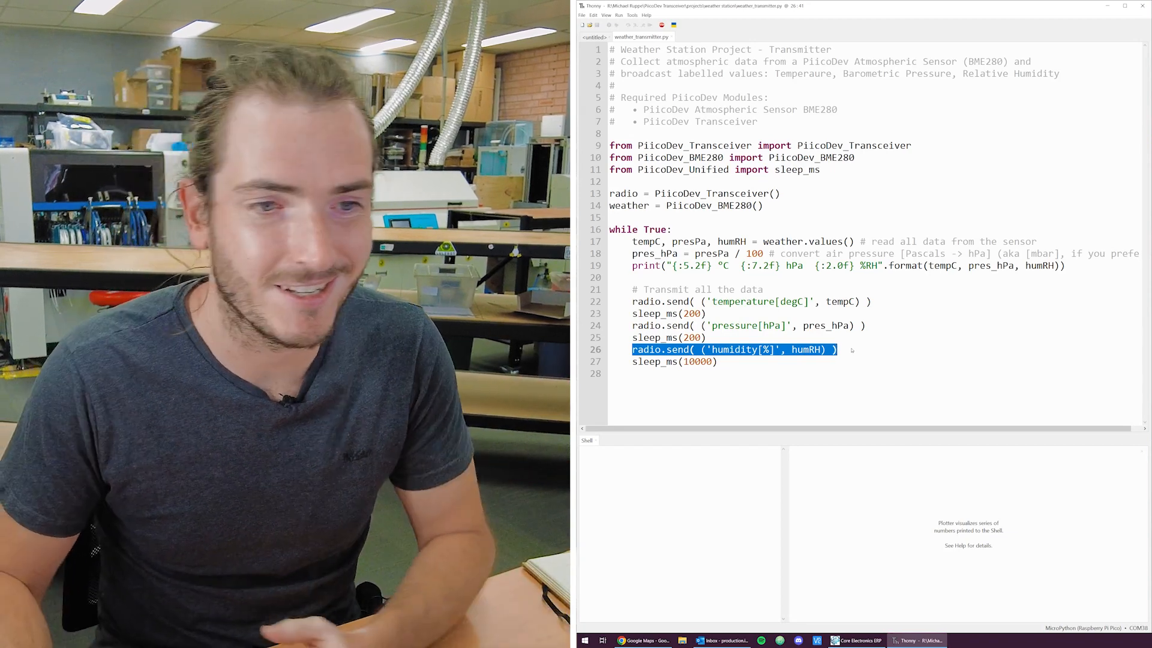
Show weather_receiver.py, highlighting the "temperature" label, radio.message[1] and tempC
{"action": "left_click", "coordinate": [698, 38]}
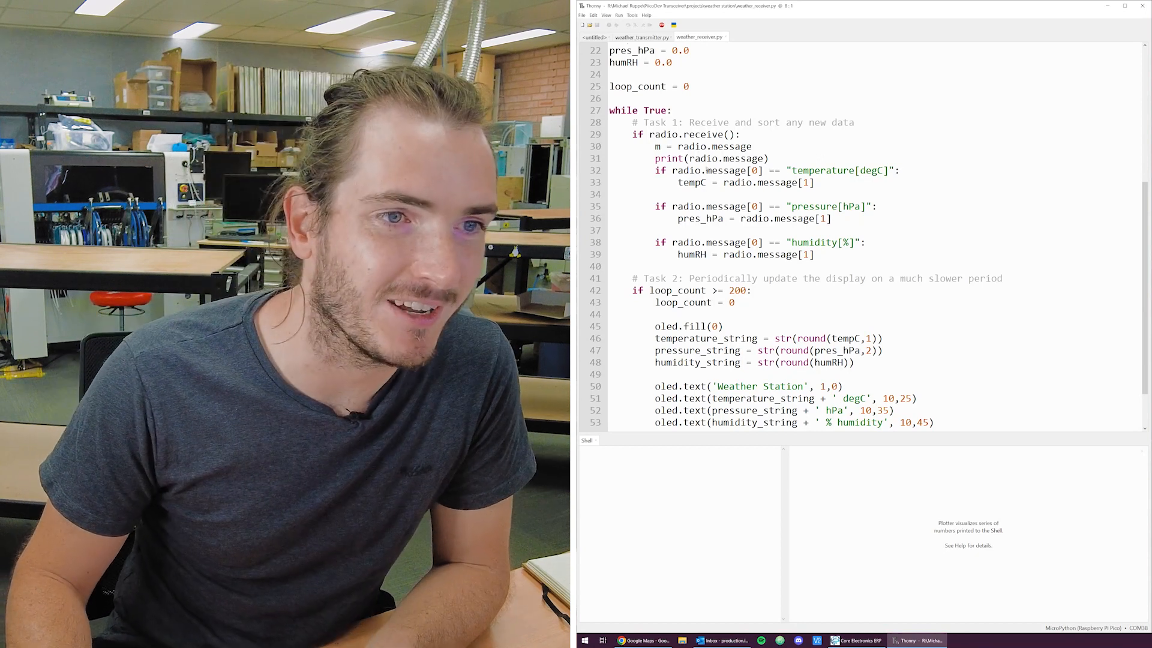
{"action": "double_click", "coordinate": [695, 135]}
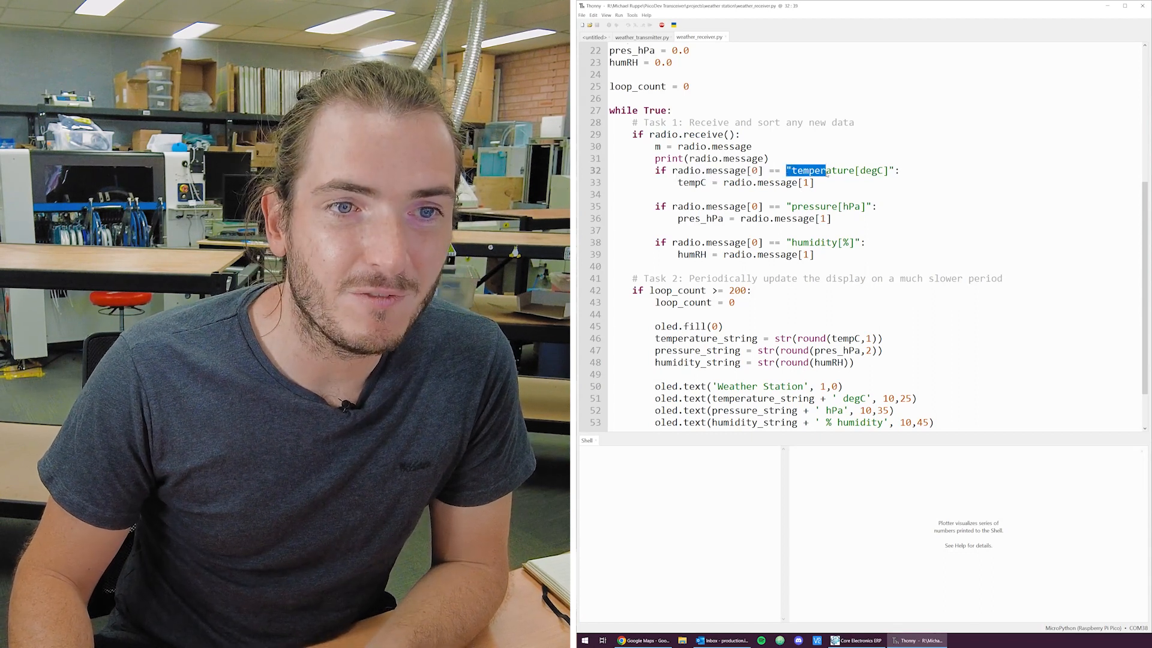
{"action": "double_click", "coordinate": [841, 169]}
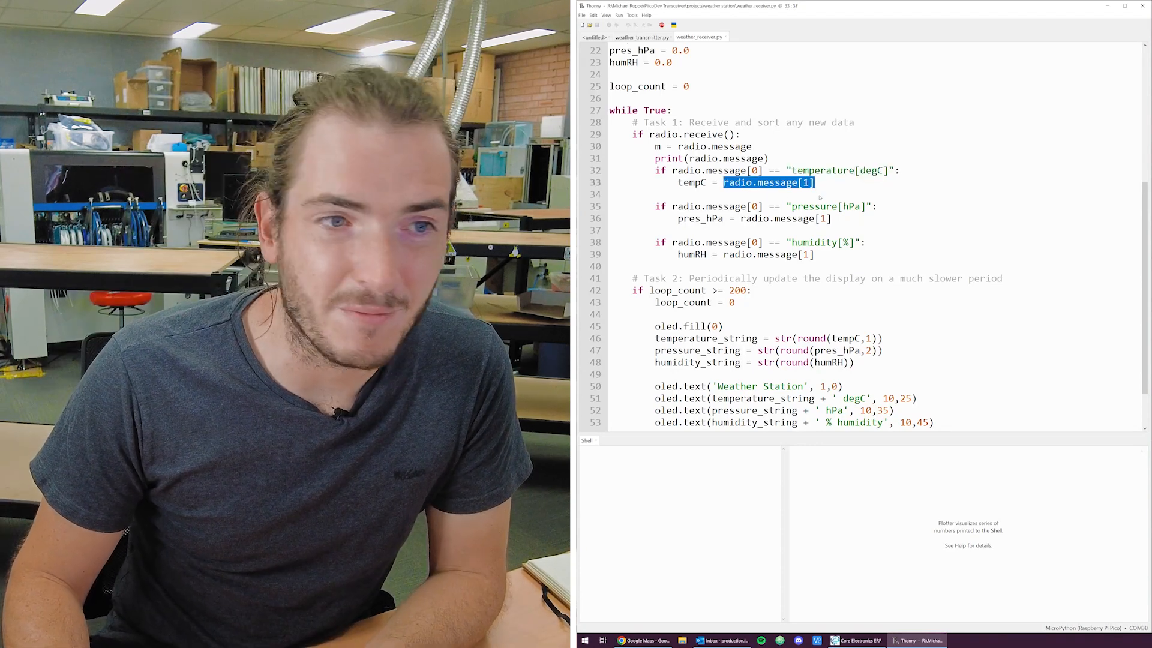
{"action": "double_click", "coordinate": [691, 182]}
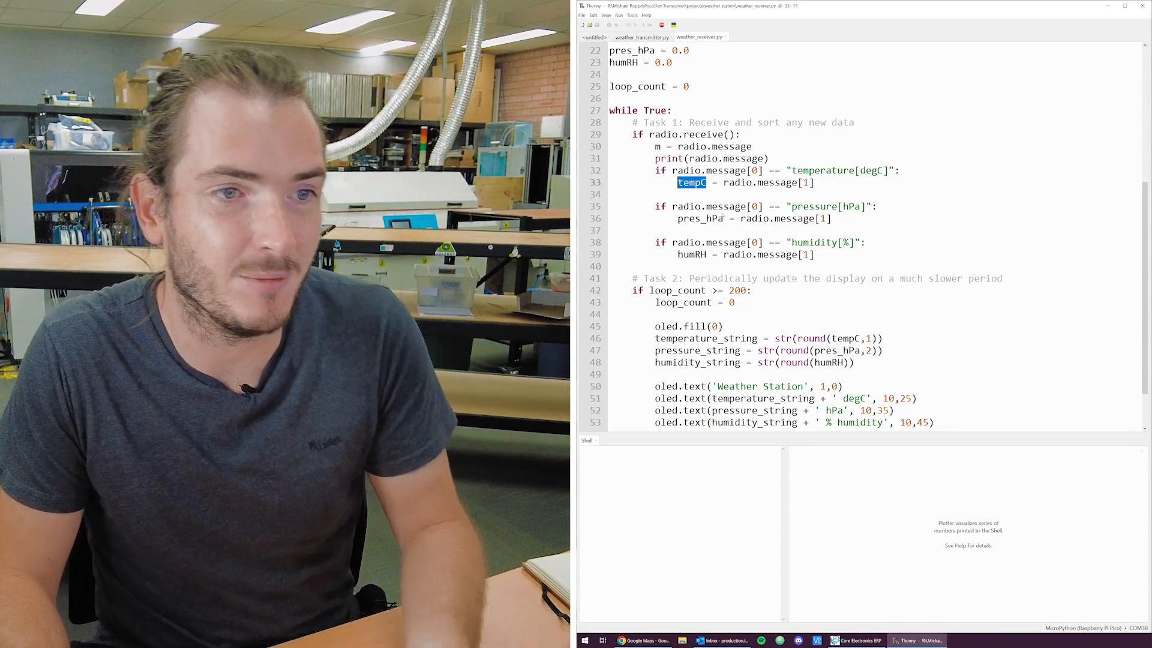